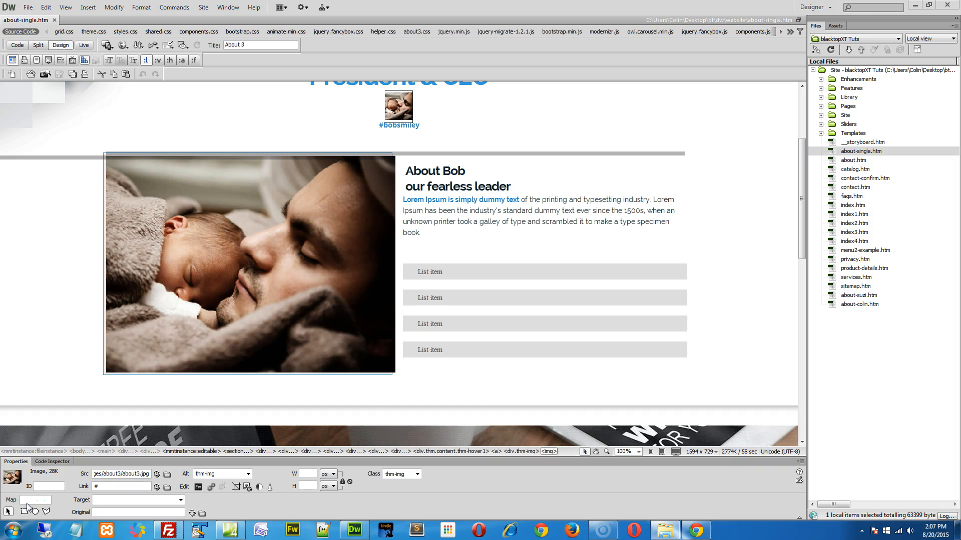
Select the baby-and-father photo beside About Bob in Design view.
{"action": "left_click", "coordinate": [276, 239]}
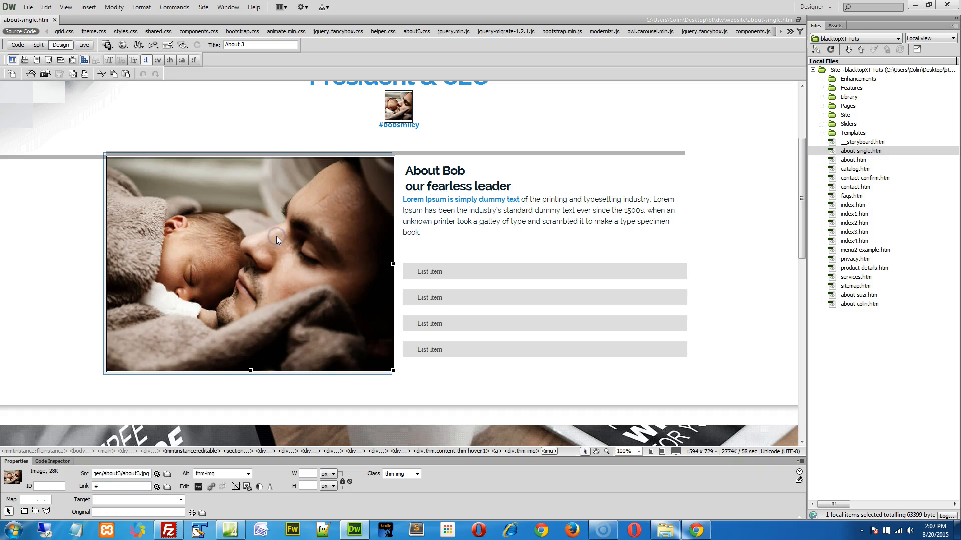
Open Select Image Source for the photo, showing the about3 folder and about3.jpg.
{"action": "left_click", "coordinate": [167, 474]}
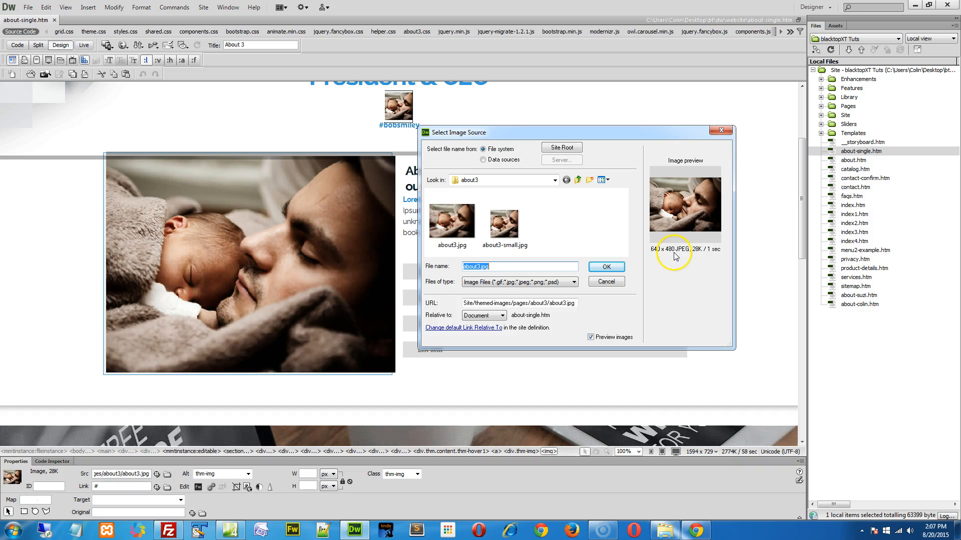
{"action": "mouse_move", "coordinate": [677, 256]}
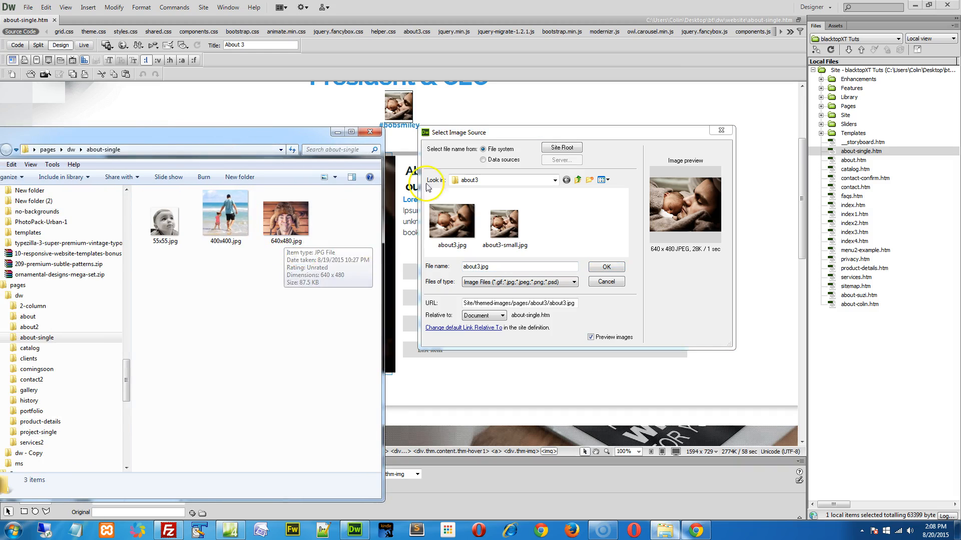
Copy 640x480.jpg into about3 and set it as the About Bob image source.
{"action": "left_click", "coordinate": [606, 267]}
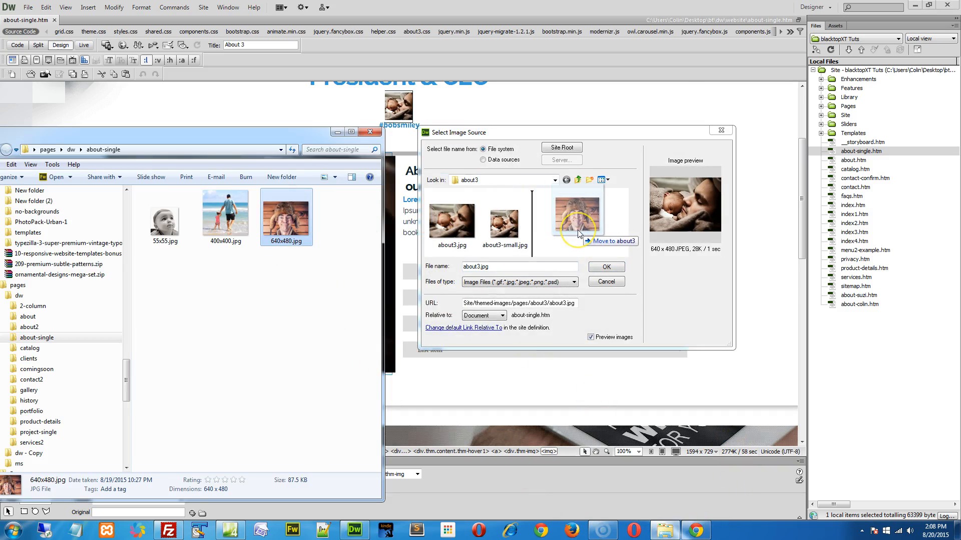
{"action": "left_click", "coordinate": [556, 219]}
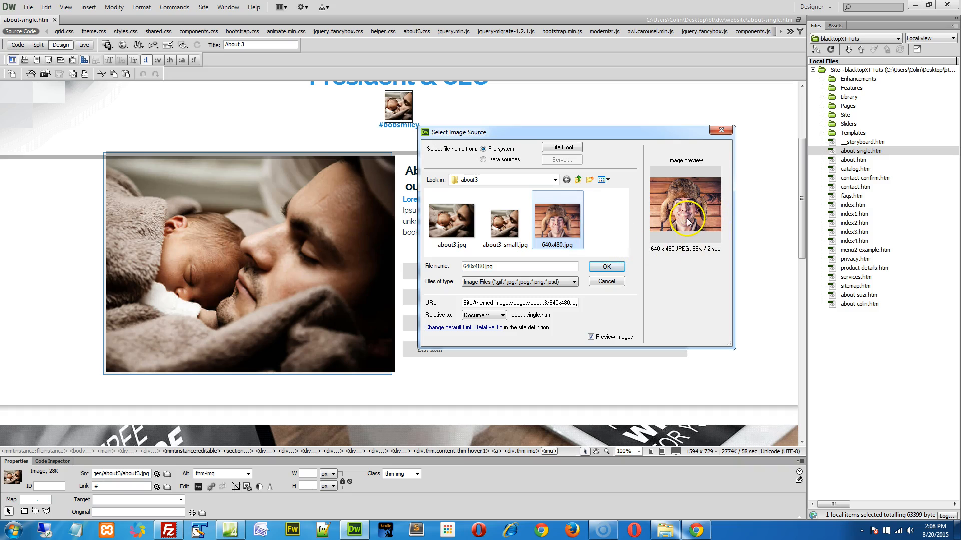
{"action": "left_click", "coordinate": [606, 267]}
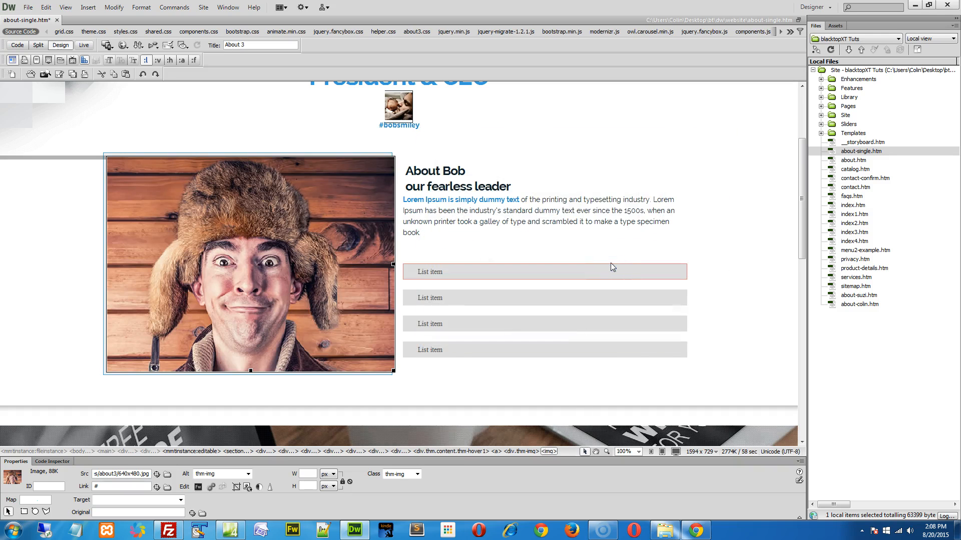